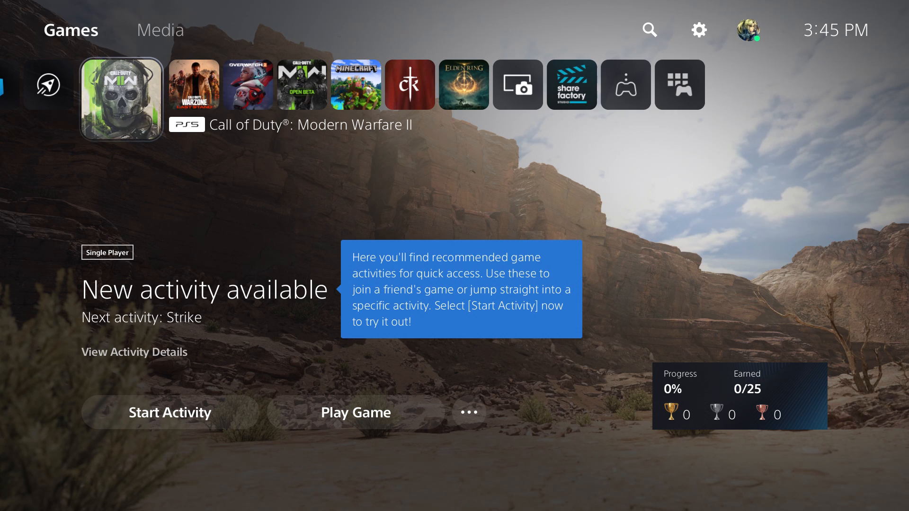
# Step: Reach Console Storage's PS5 saved data and tick the Call of Duty: Modern Warfare II (53.48 MB) save
pyautogui.click(193, 84)
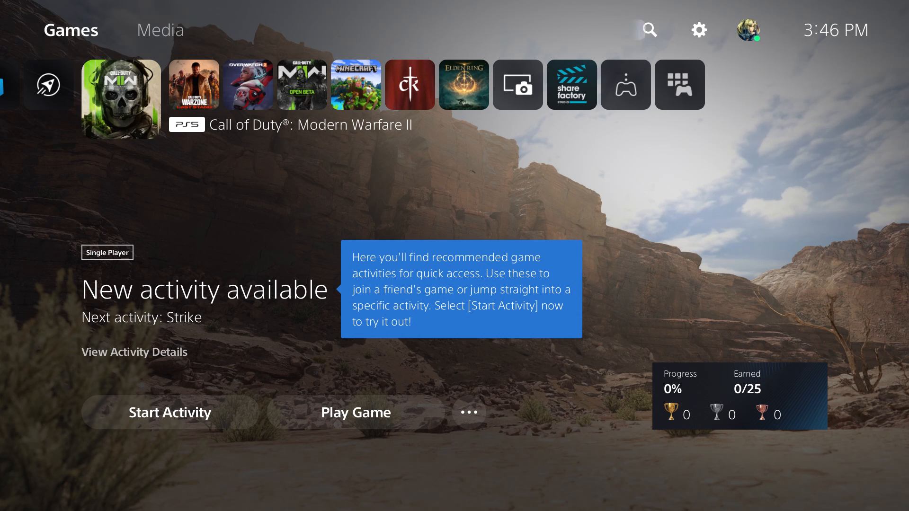
pyautogui.click(698, 30)
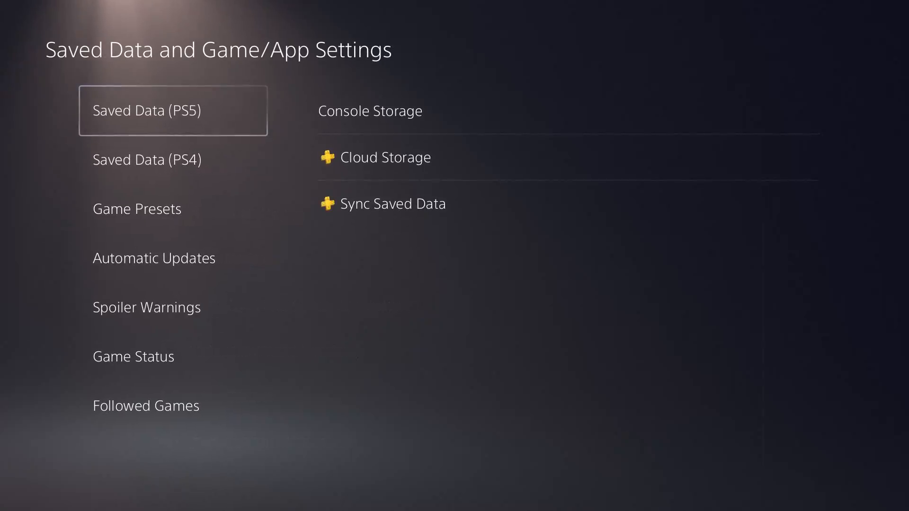
pyautogui.click(369, 111)
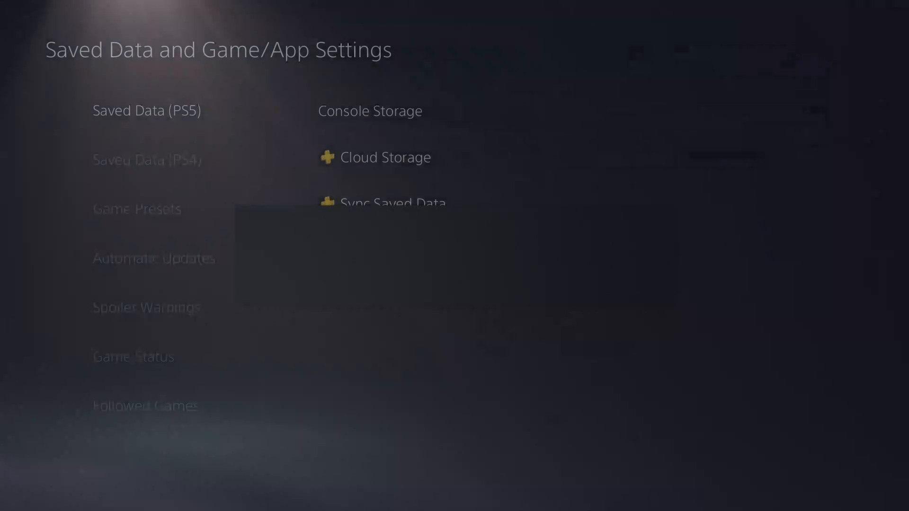
pyautogui.click(370, 110)
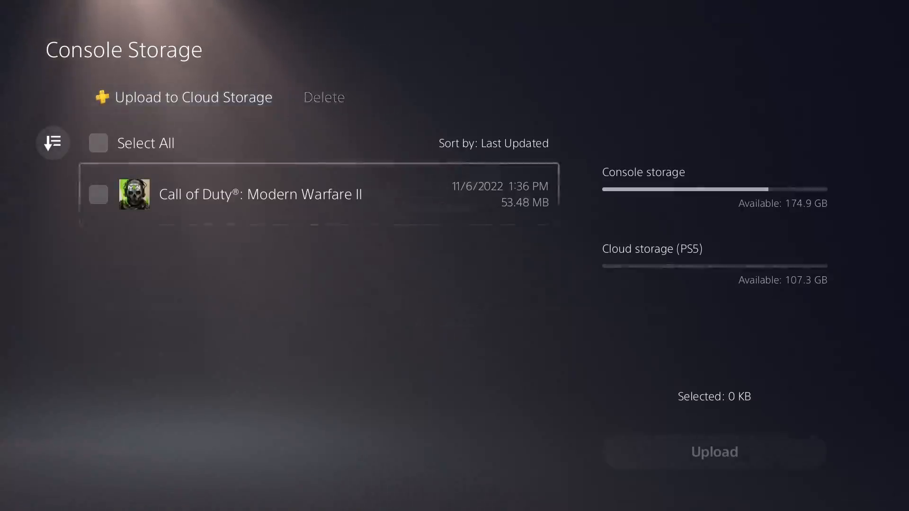
pyautogui.click(97, 142)
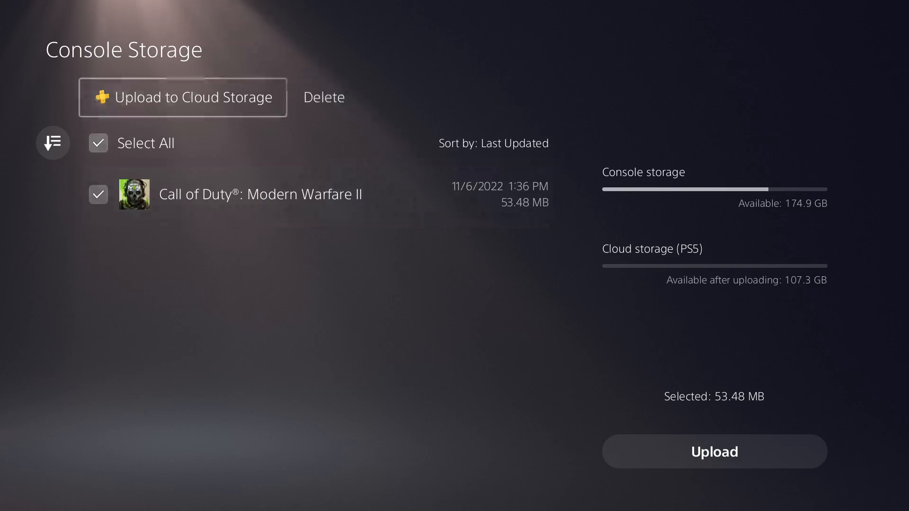